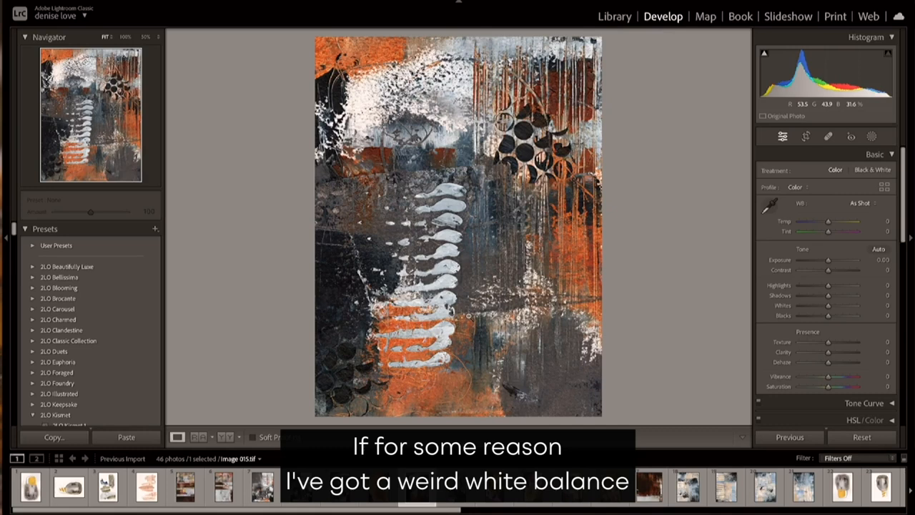
# Flip the painting upside down and back, then slightly adjust the healing brush size.
pyautogui.rightClick(457, 229)
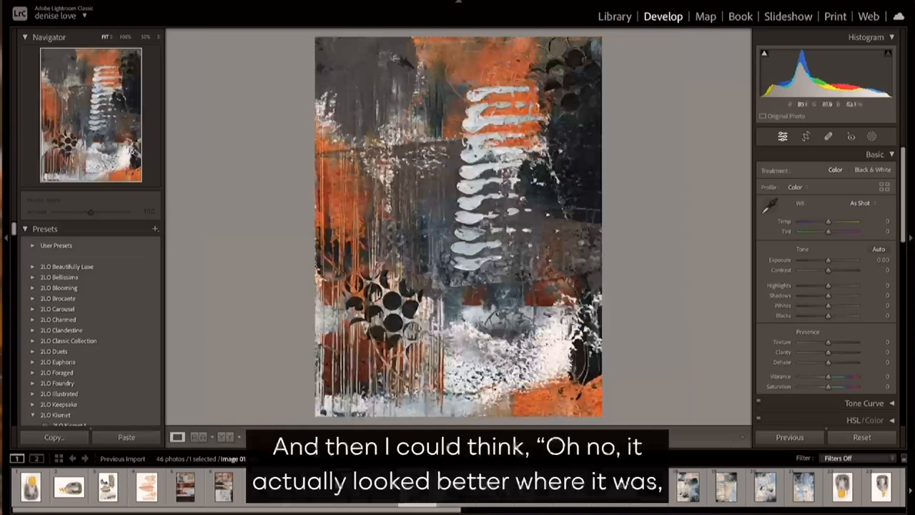
pyautogui.rightClick(457, 215)
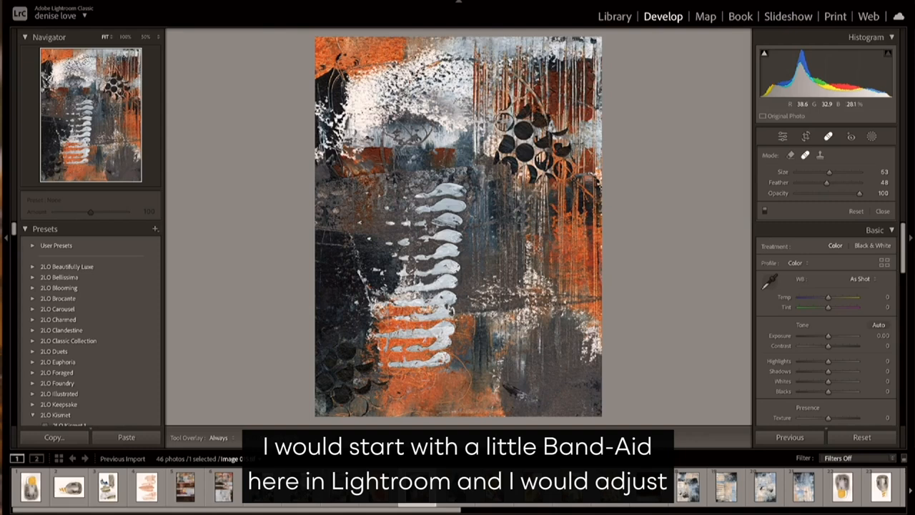
pyautogui.moveTo(829, 172); pyautogui.dragTo(835, 171)
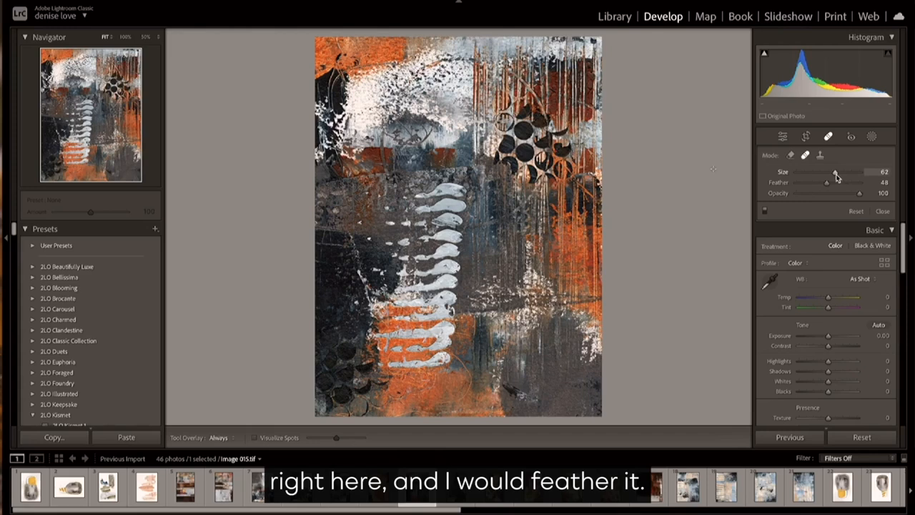
pyautogui.moveTo(827, 182); pyautogui.dragTo(844, 182)
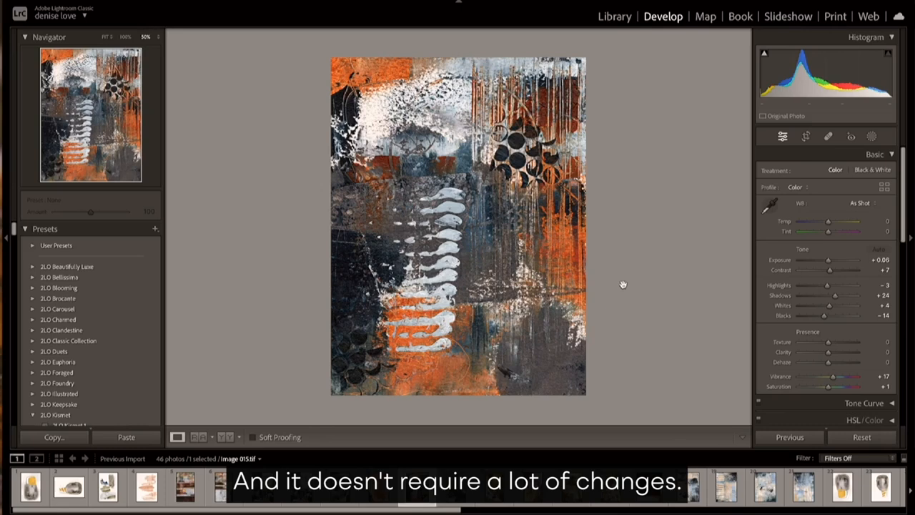
# Set Exposure +0.20, Contrast +6, Shadows +11, Whites +16 and Blacks -5.
pyautogui.moveTo(827, 260); pyautogui.dragTo(843, 260)
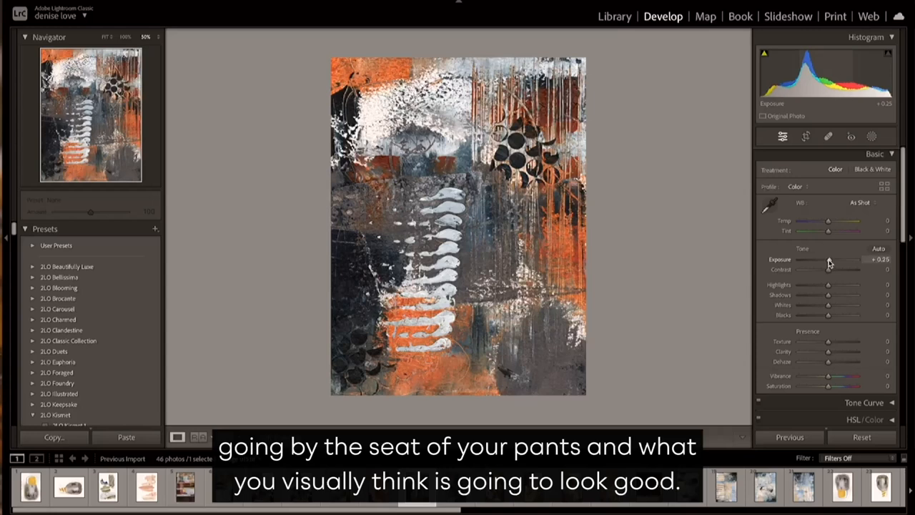
pyautogui.moveTo(829, 268); pyautogui.dragTo(832, 269)
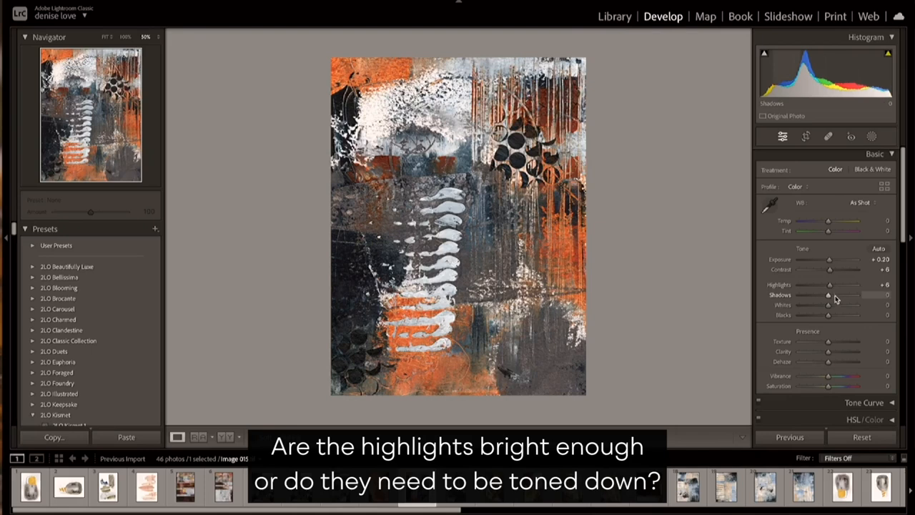
pyautogui.moveTo(829, 294); pyautogui.dragTo(823, 295)
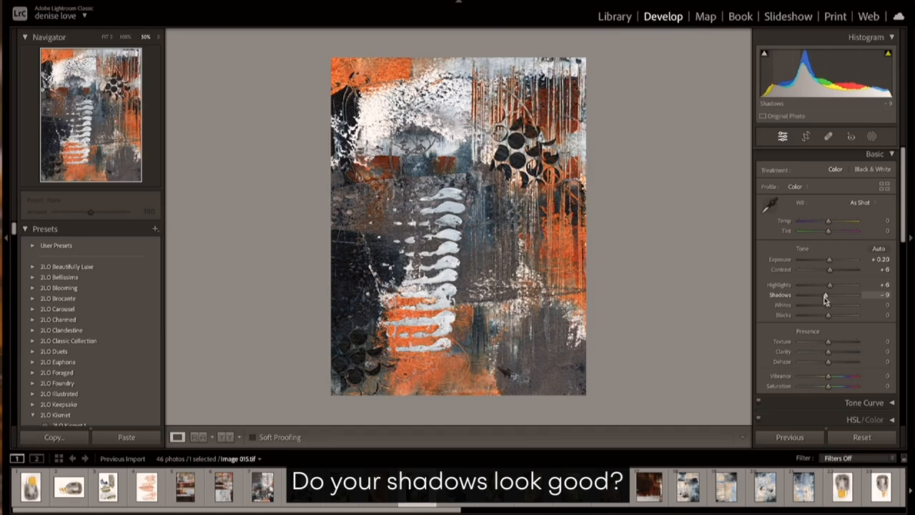
pyautogui.moveTo(832, 295); pyautogui.dragTo(846, 294)
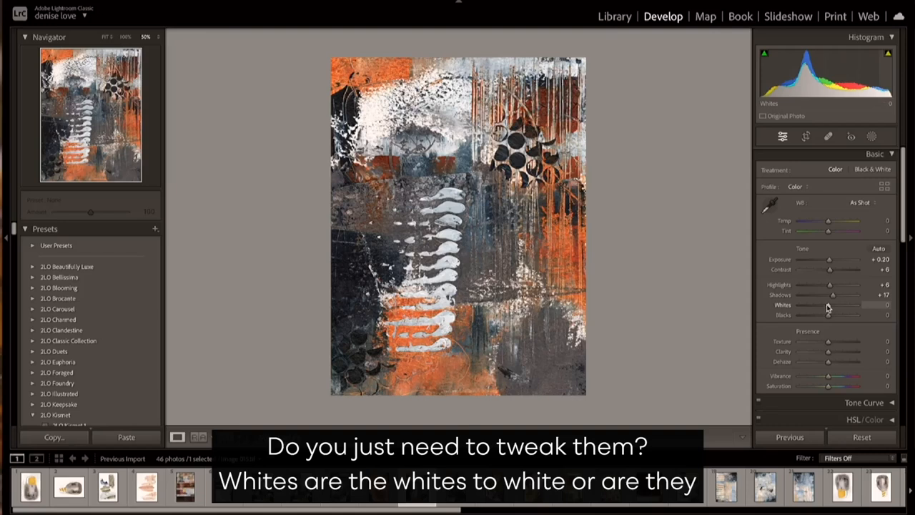
pyautogui.moveTo(829, 305); pyautogui.dragTo(833, 305)
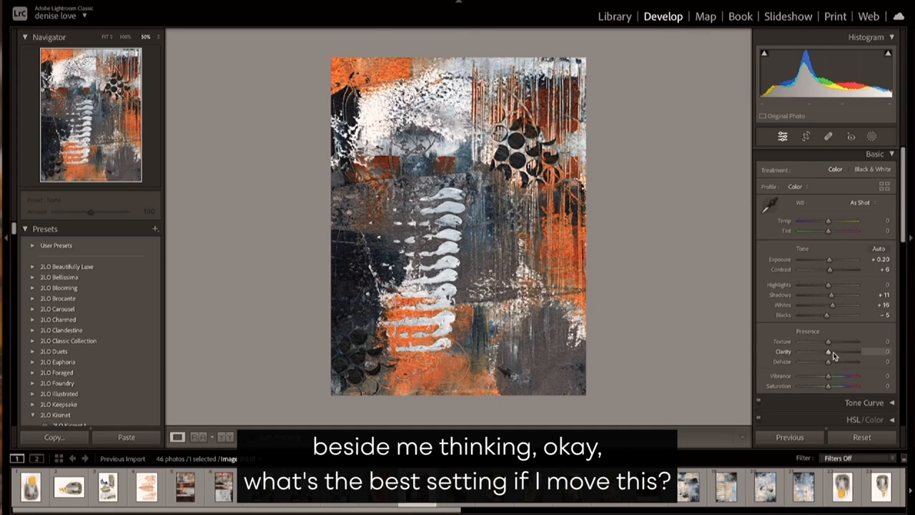
# Test Vibrance at its maximum, then return it to zero.
pyautogui.moveTo(828, 376); pyautogui.dragTo(832, 376)
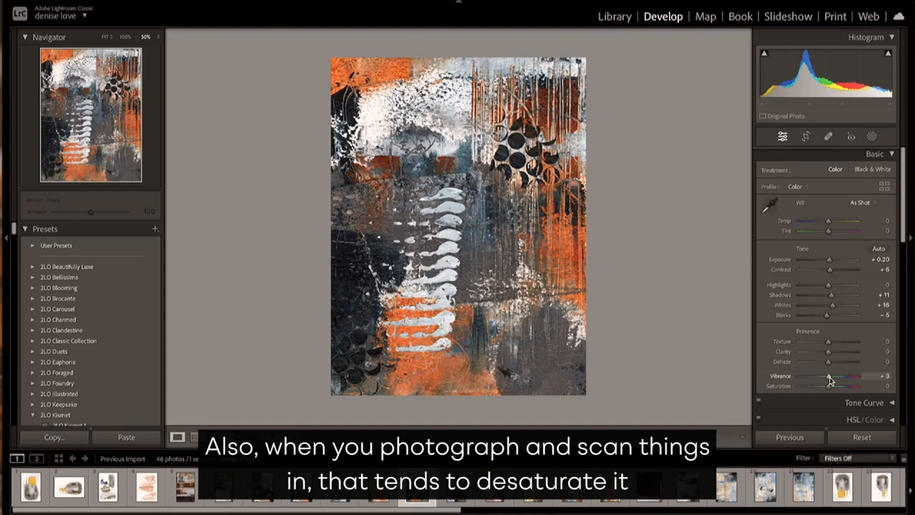
pyautogui.moveTo(829, 376); pyautogui.dragTo(851, 376)
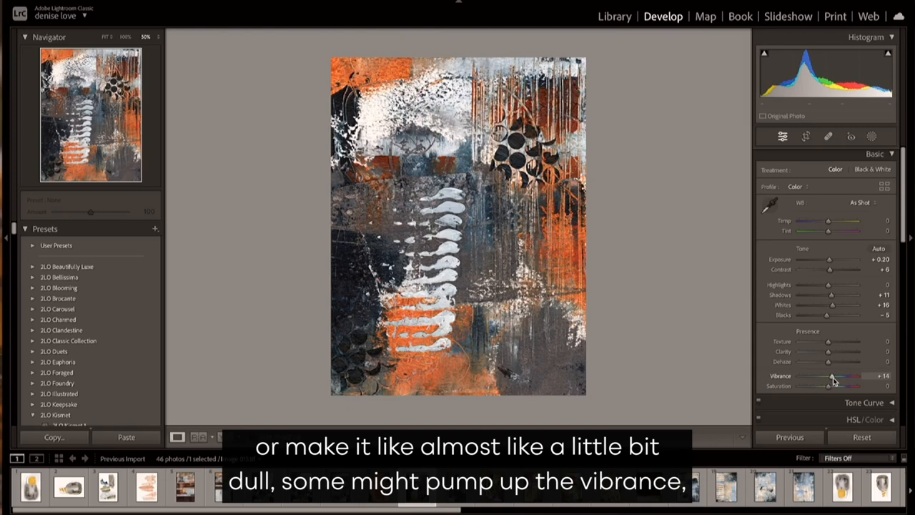
pyautogui.moveTo(831, 376); pyautogui.dragTo(858, 376)
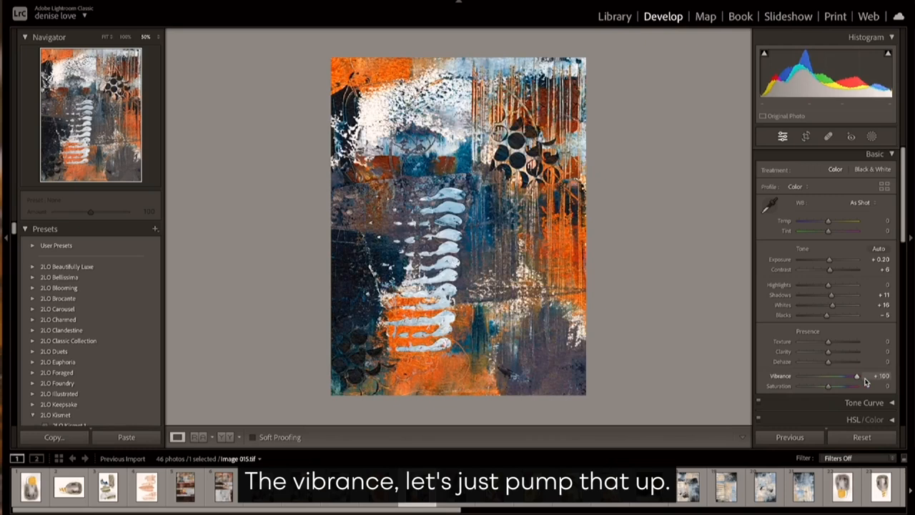
pyautogui.moveTo(829, 376); pyautogui.dragTo(858, 376)
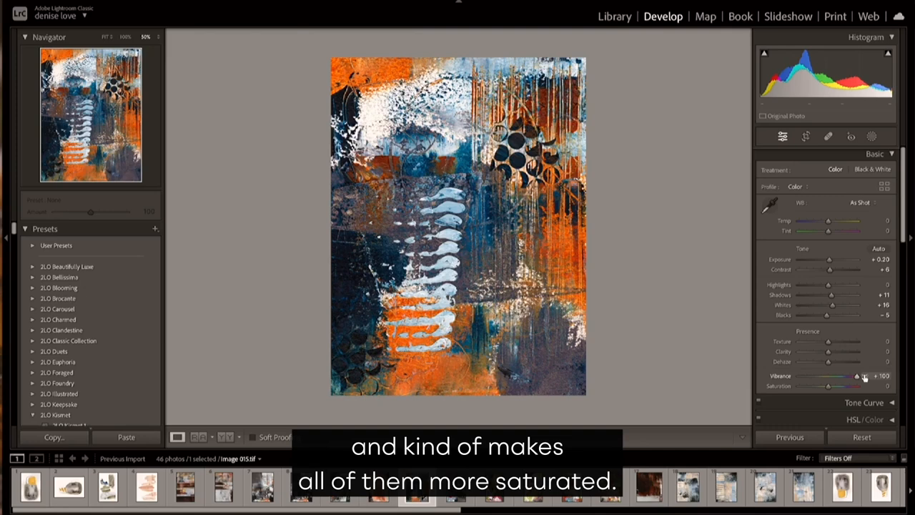
pyautogui.moveTo(829, 385); pyautogui.dragTo(842, 385)
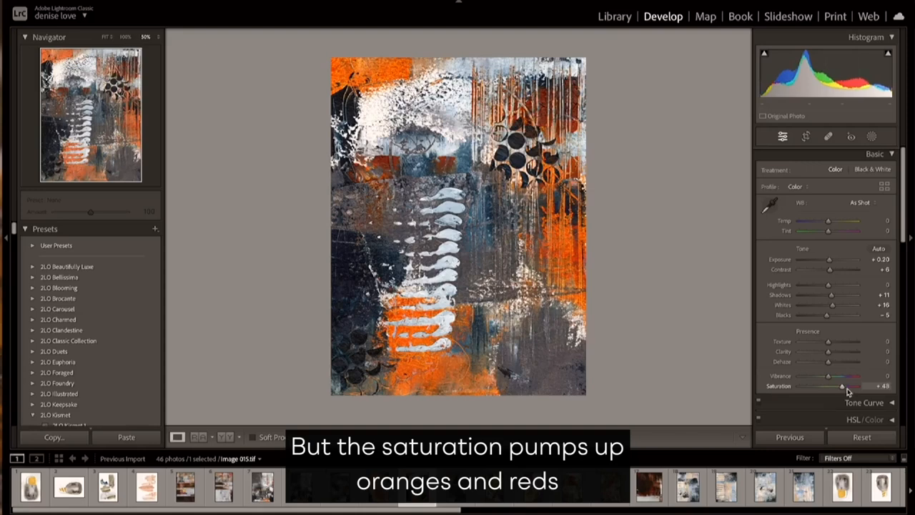
# Push Saturation to maximum, then settle it slightly negative, around -2.
pyautogui.moveTo(841, 386); pyautogui.dragTo(861, 386)
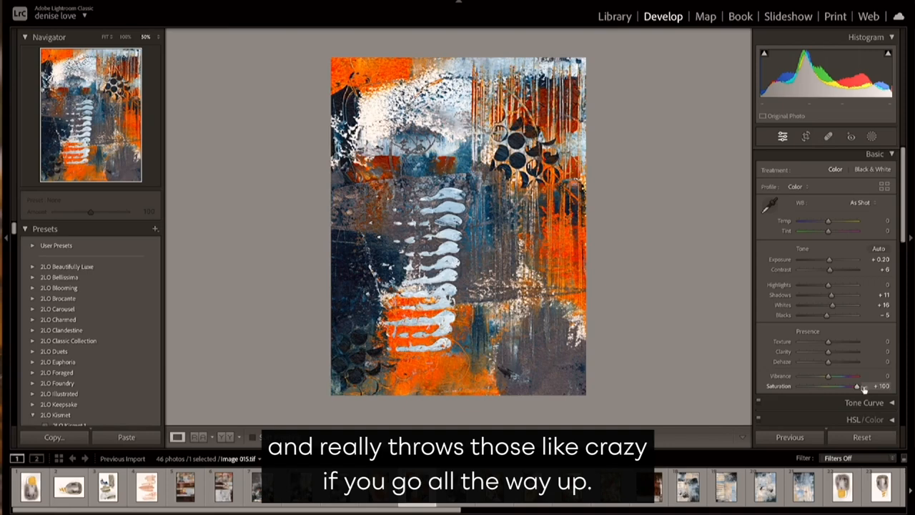
pyautogui.moveTo(861, 385); pyautogui.dragTo(828, 385)
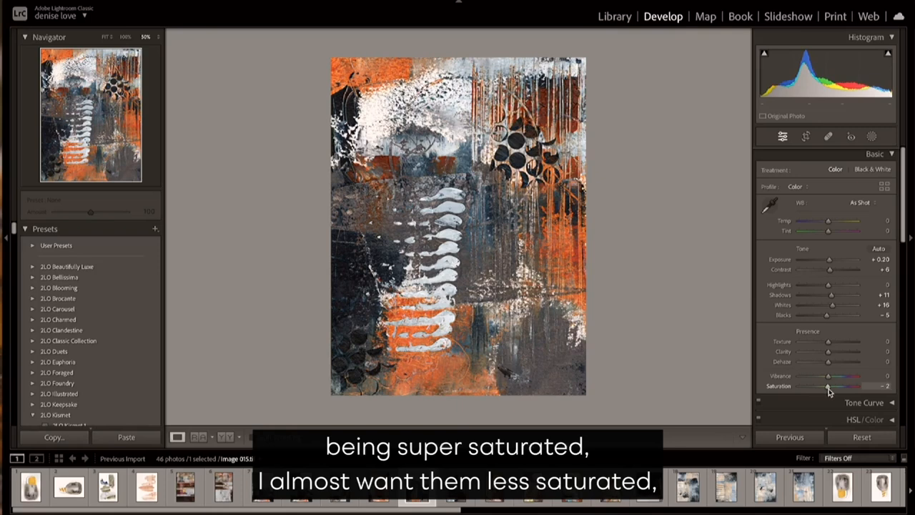
pyautogui.moveTo(829, 376); pyautogui.dragTo(850, 375)
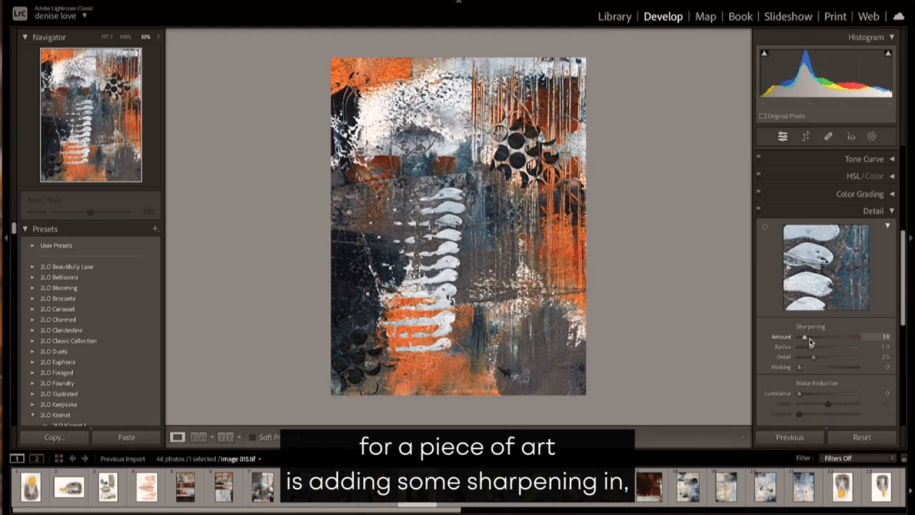
# Raise sharpening Amount, previewing on the black circles and testing very high values.
pyautogui.moveTo(804, 336); pyautogui.dragTo(856, 336)
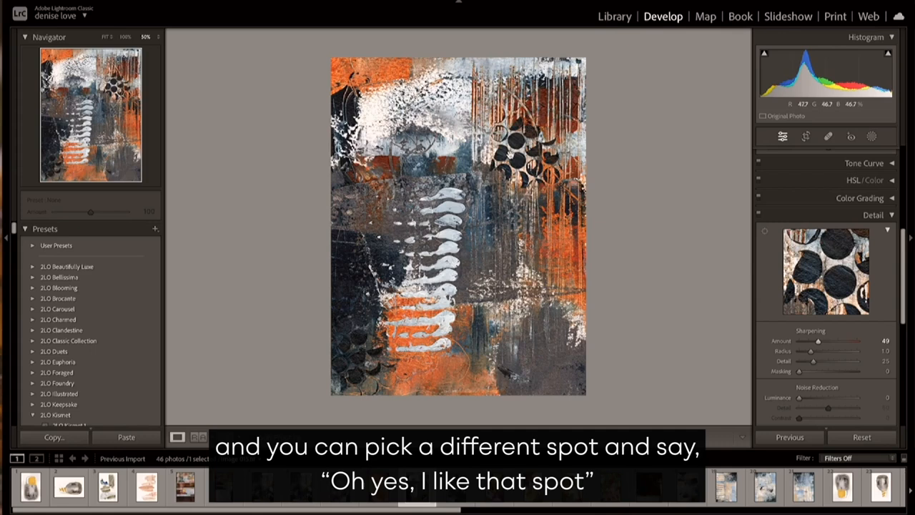
pyautogui.moveTo(818, 341); pyautogui.dragTo(864, 341)
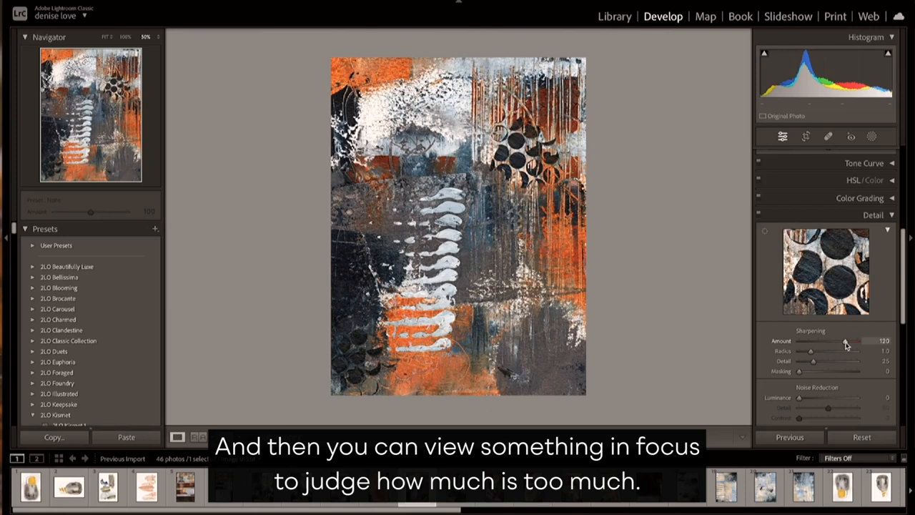
pyautogui.moveTo(843, 341); pyautogui.dragTo(858, 341)
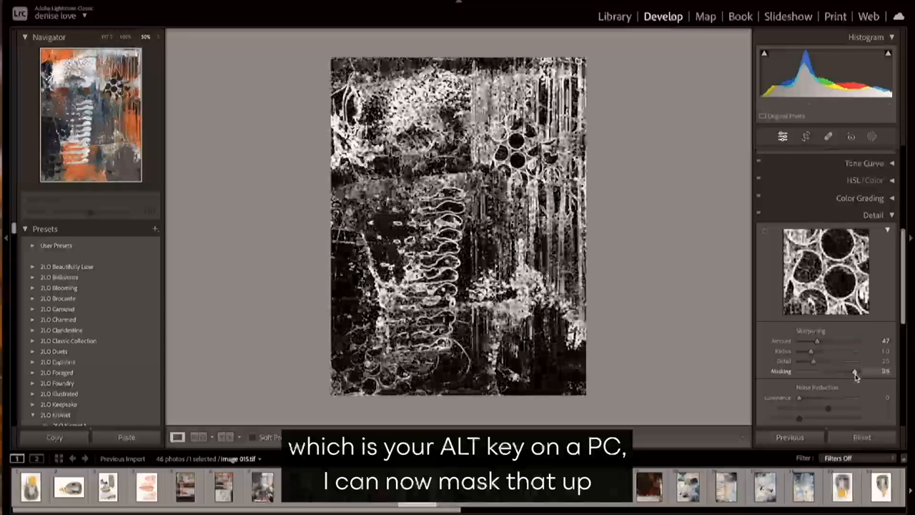
# View the sharpening edge mask, then set Masking to about 96.
pyautogui.moveTo(856, 371); pyautogui.dragTo(799, 371)
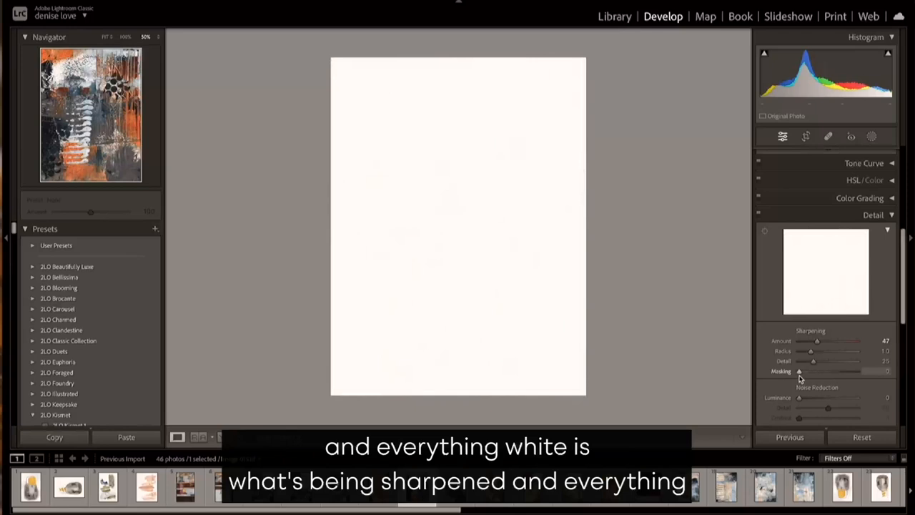
pyautogui.moveTo(799, 370); pyautogui.dragTo(851, 370)
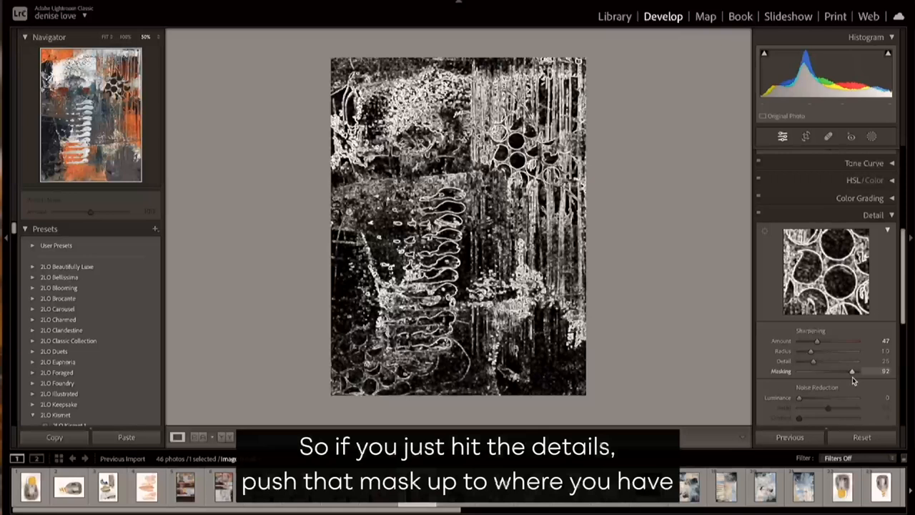
pyautogui.moveTo(838, 370); pyautogui.dragTo(851, 370)
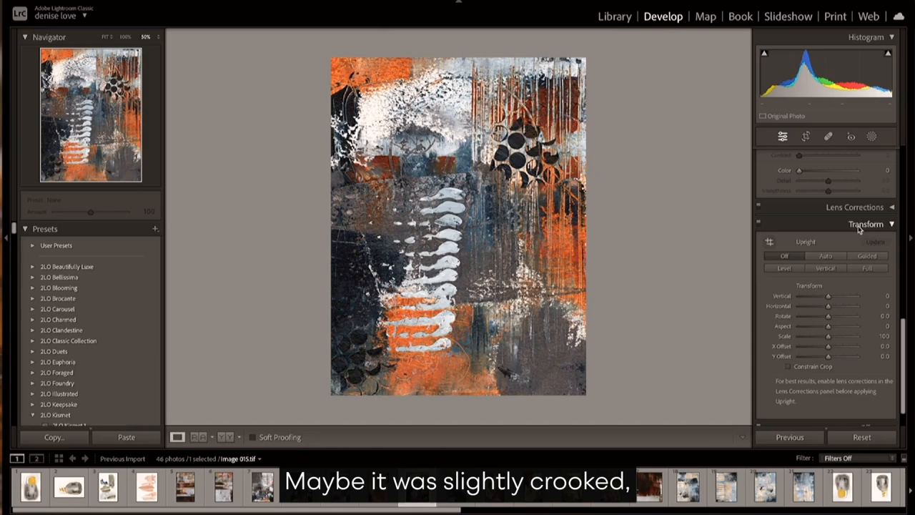
# Try Upright Auto correction, then switch Upright off and zero the transform sliders.
pyautogui.click(825, 256)
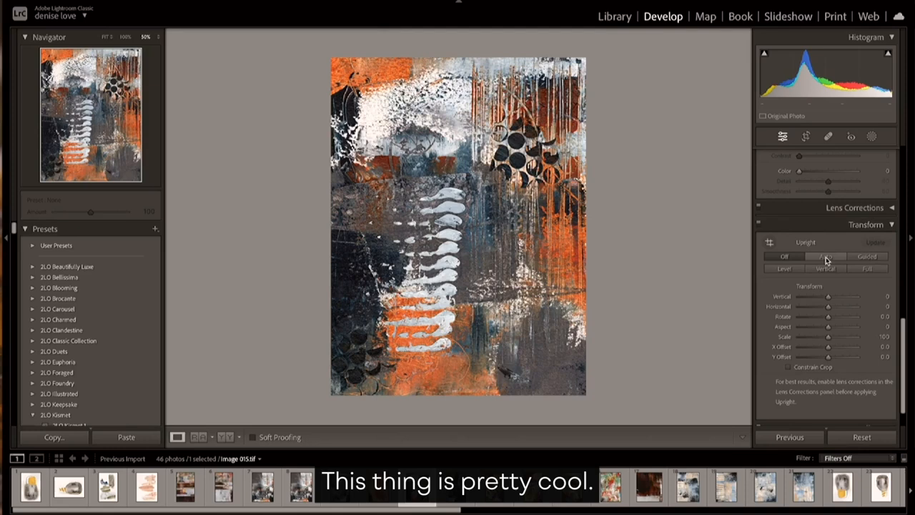
pyautogui.click(825, 256)
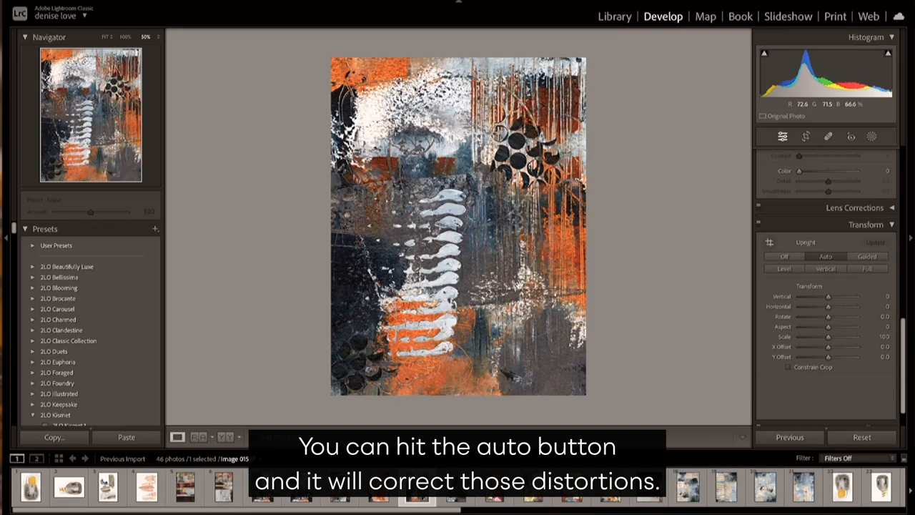
pyautogui.click(825, 255)
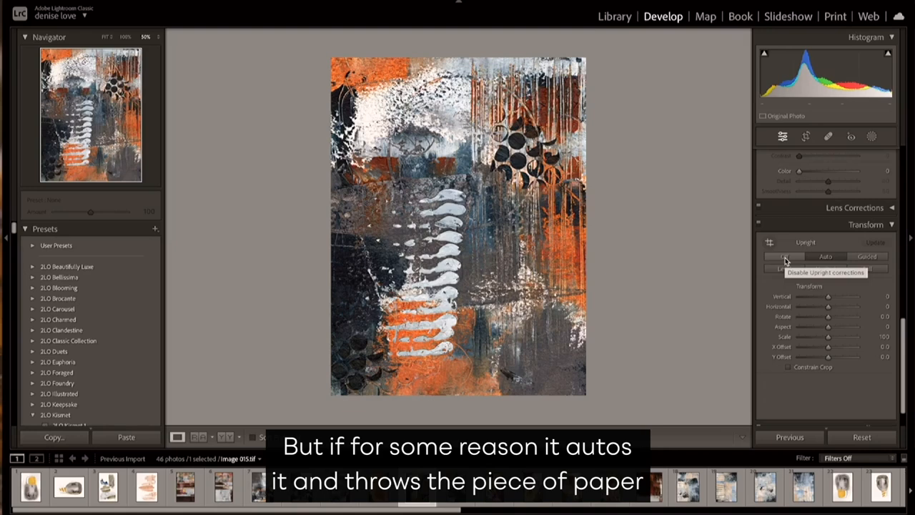
pyautogui.click(784, 255)
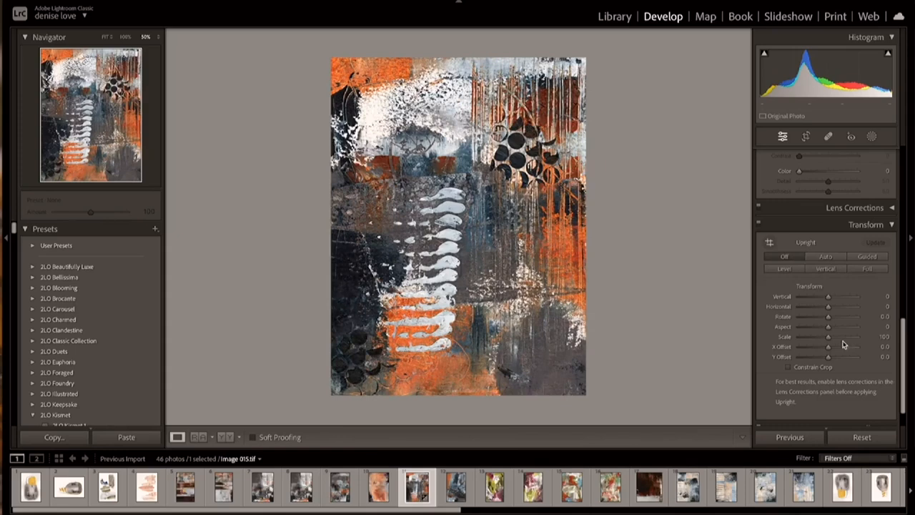
pyautogui.moveTo(829, 296); pyautogui.dragTo(827, 296)
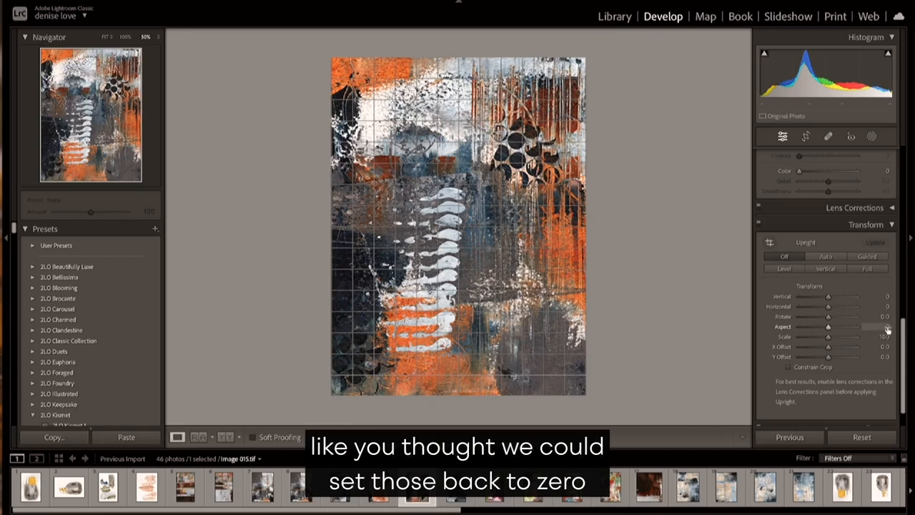
pyautogui.click(782, 135)
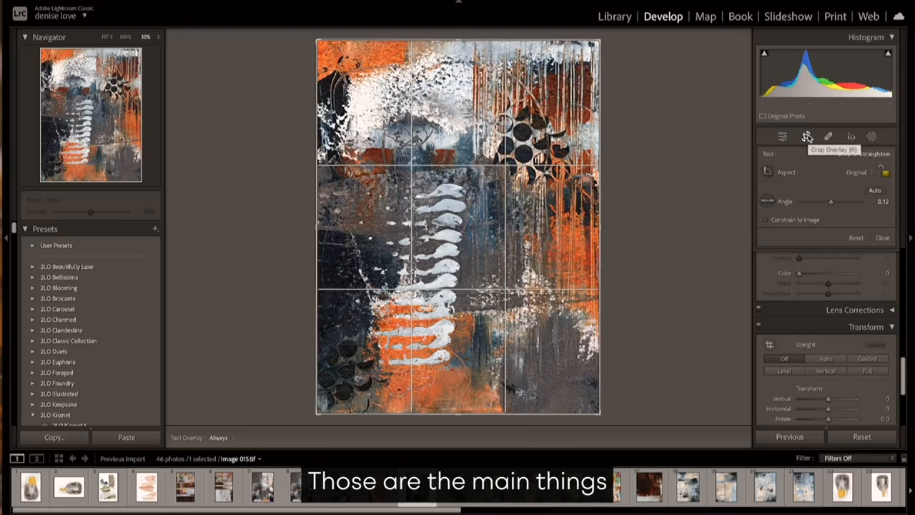
pyautogui.click(806, 136)
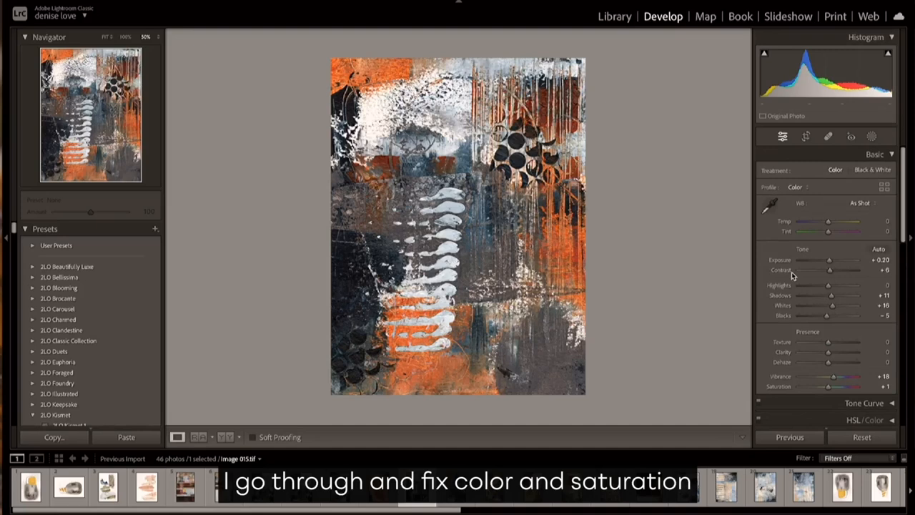
# Bring the Detail panel back into view, showing Amount 47 and Masking 96.
pyautogui.click(873, 156)
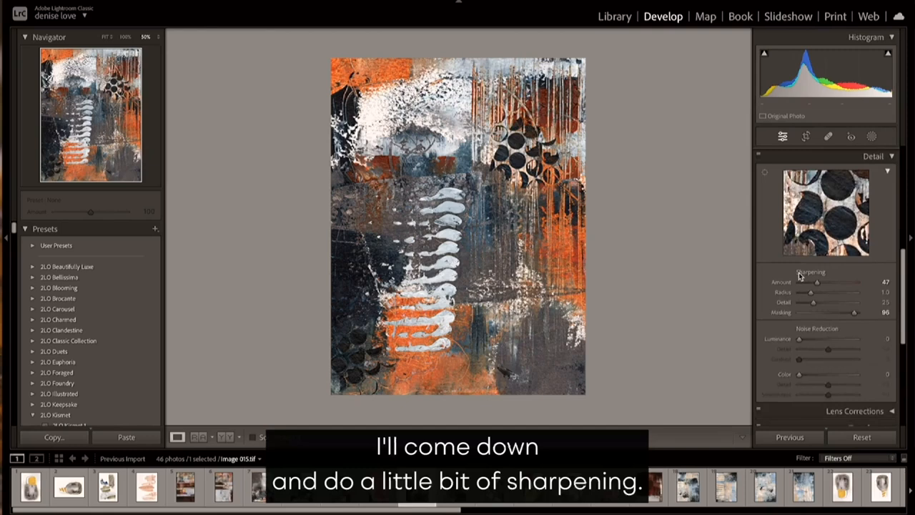